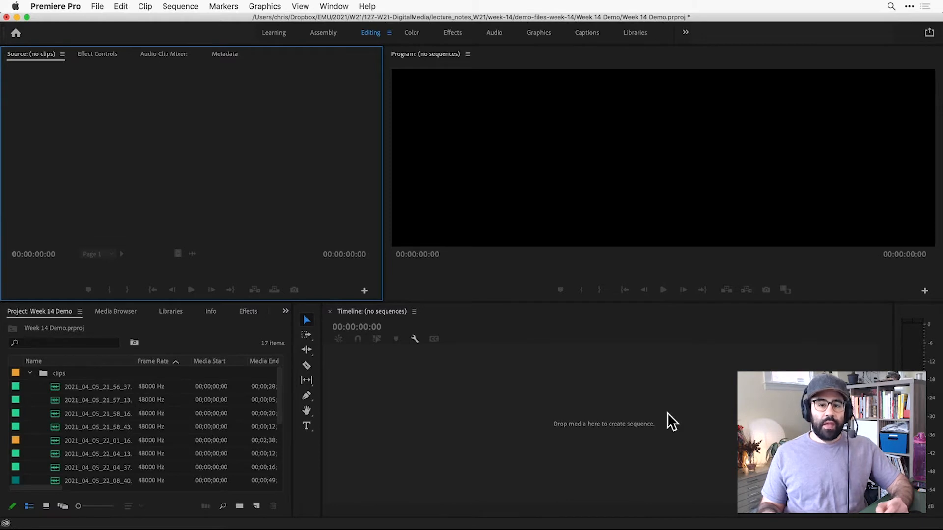
mouse_move(64, 304)
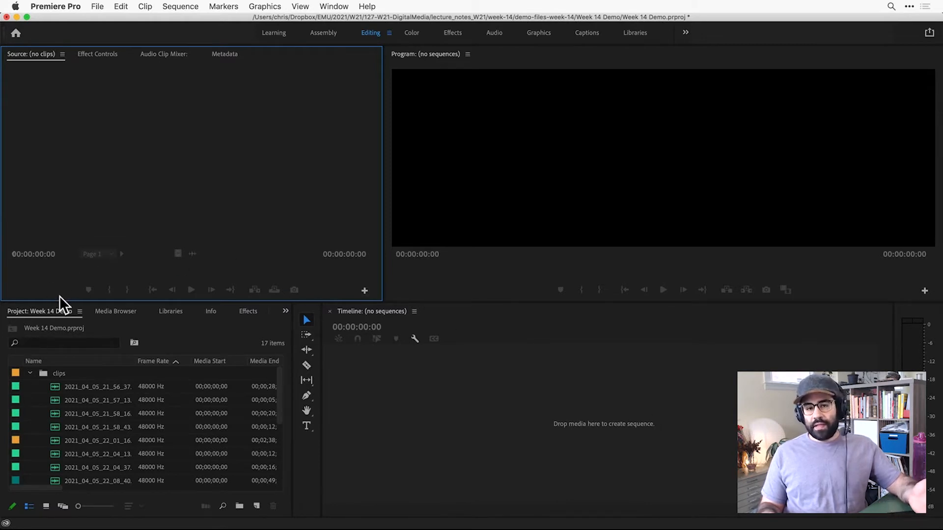
mouse_move(91, 394)
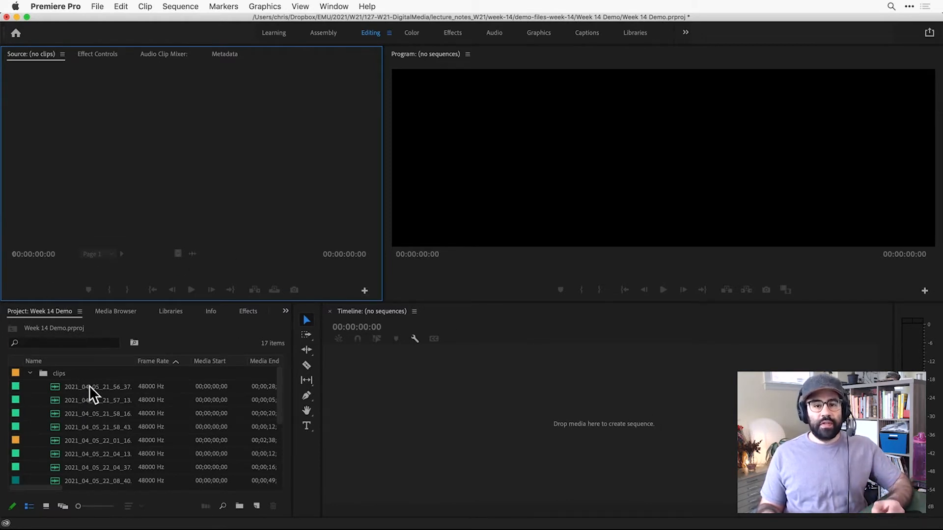
Step: Focus the Project panel and open the File menu to start a new sequence
left_click(59, 372)
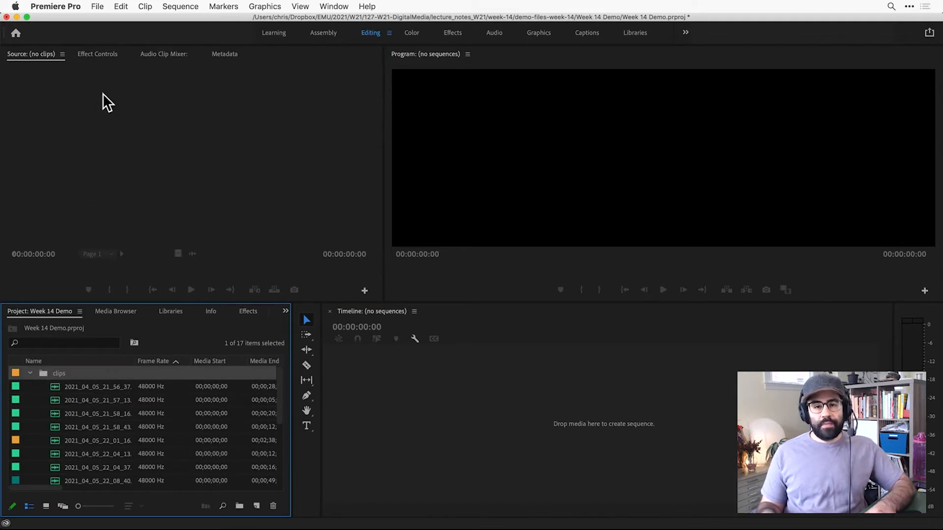
left_click(97, 6)
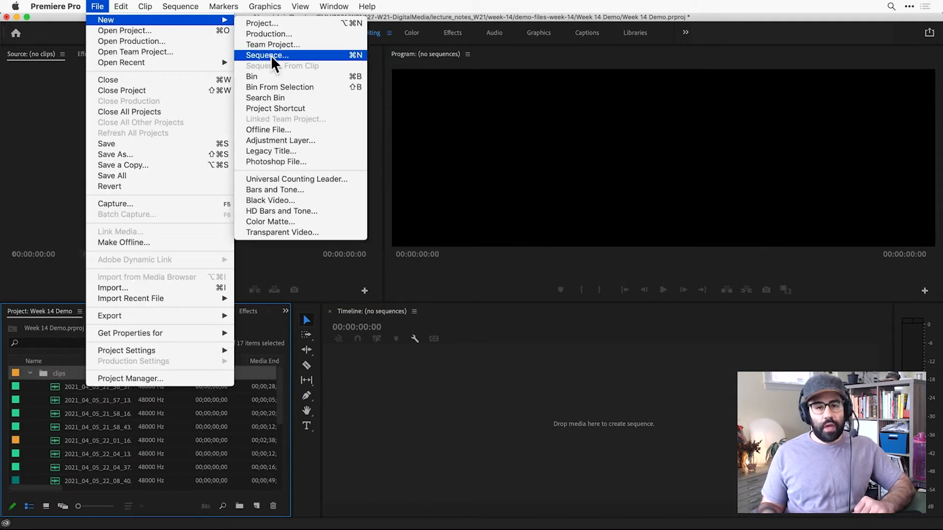
mouse_move(334, 63)
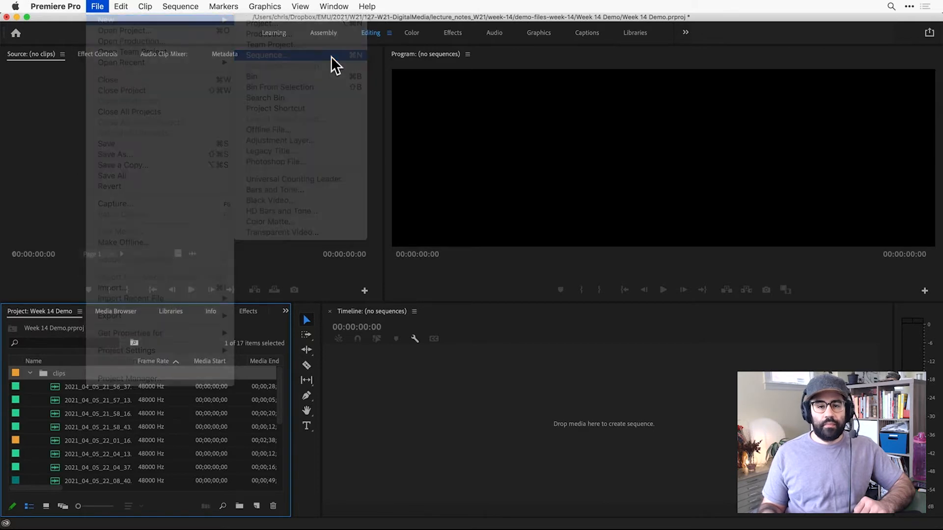
Step: Name the new sequence 'Reilly New Demo Seq' with the ARRI 1080p 30 preset
left_click(266, 55)
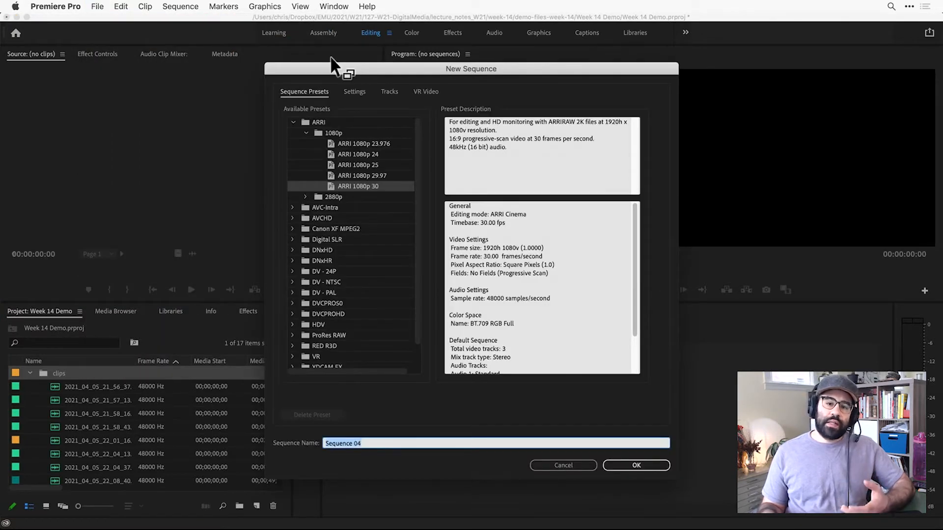
mouse_move(356, 135)
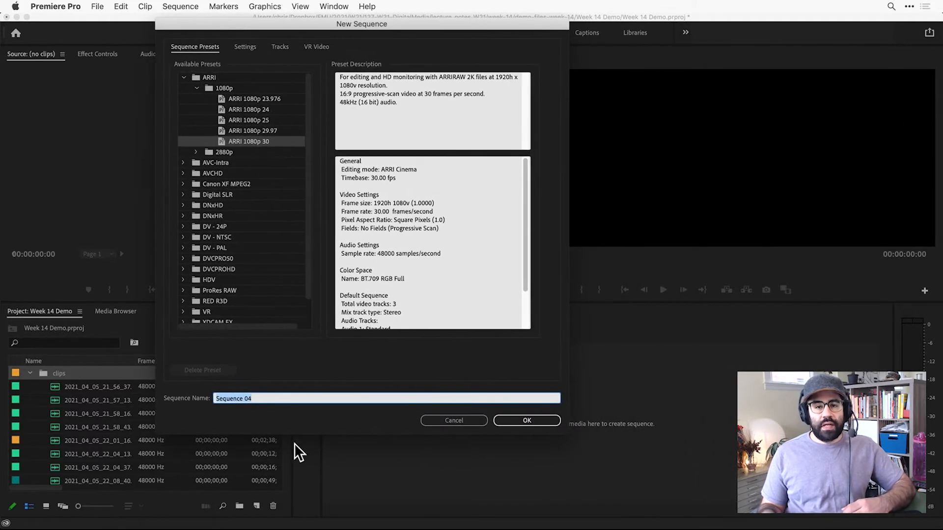
mouse_move(267, 398)
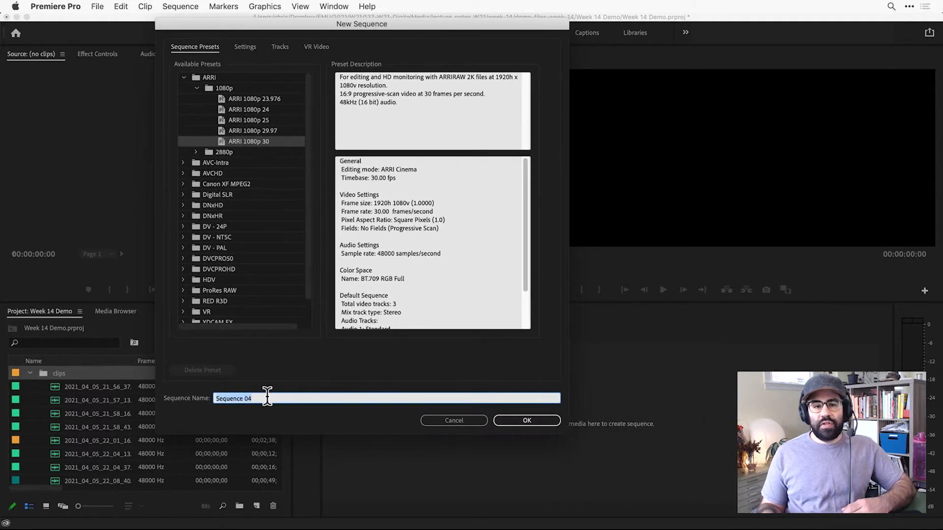
type("Reilly")
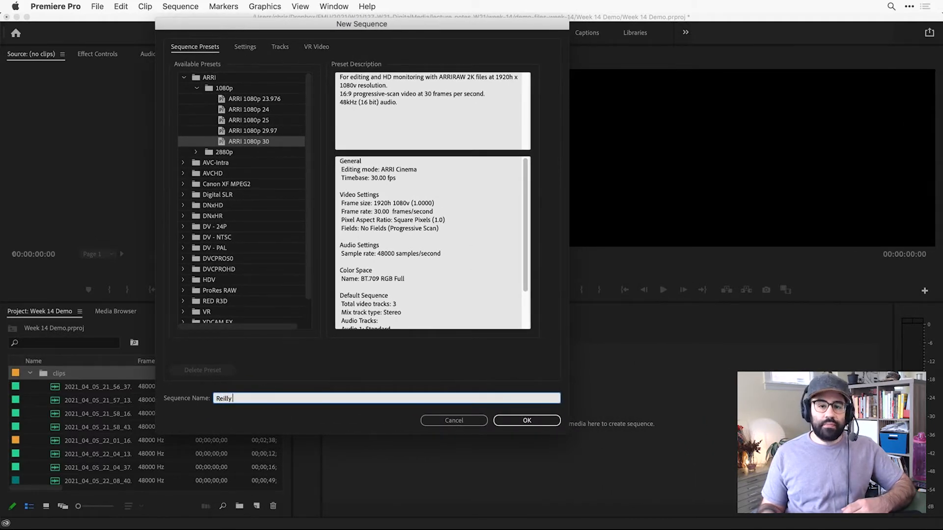
type("New Demo")
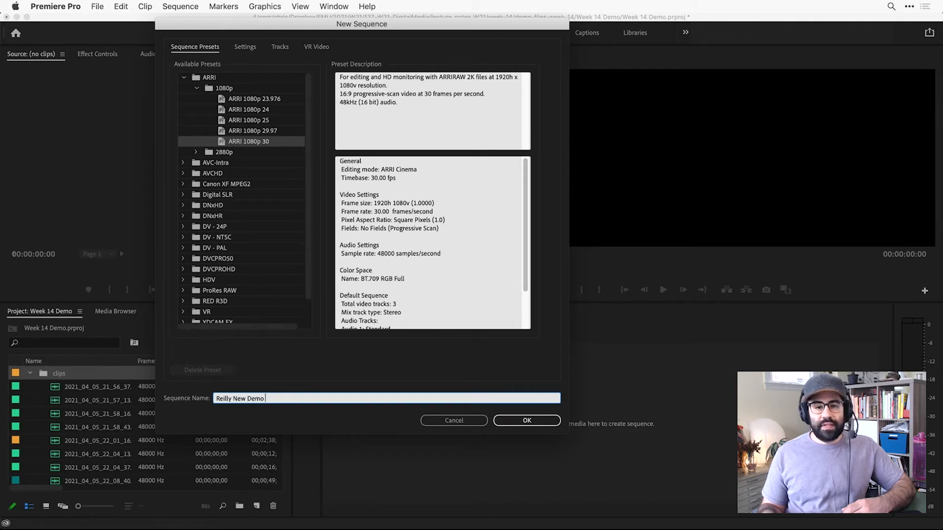
type("Seq")
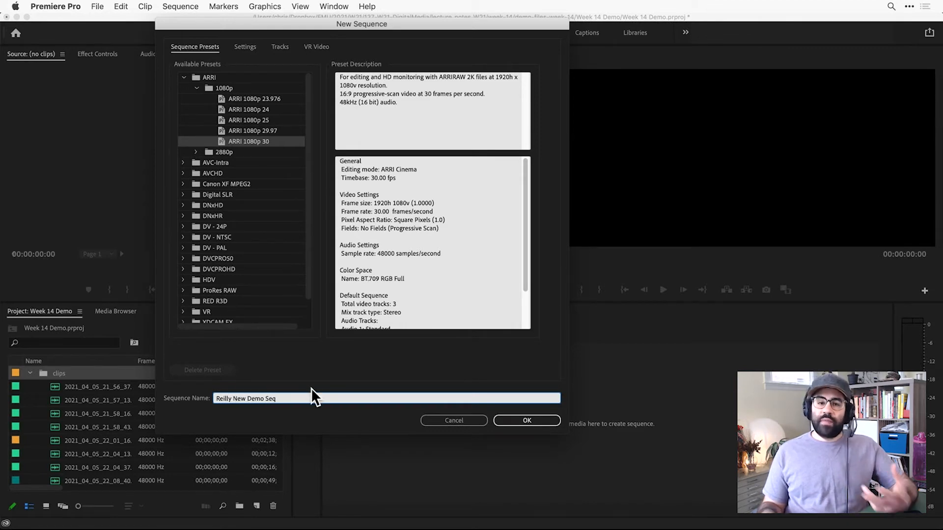
mouse_move(258, 171)
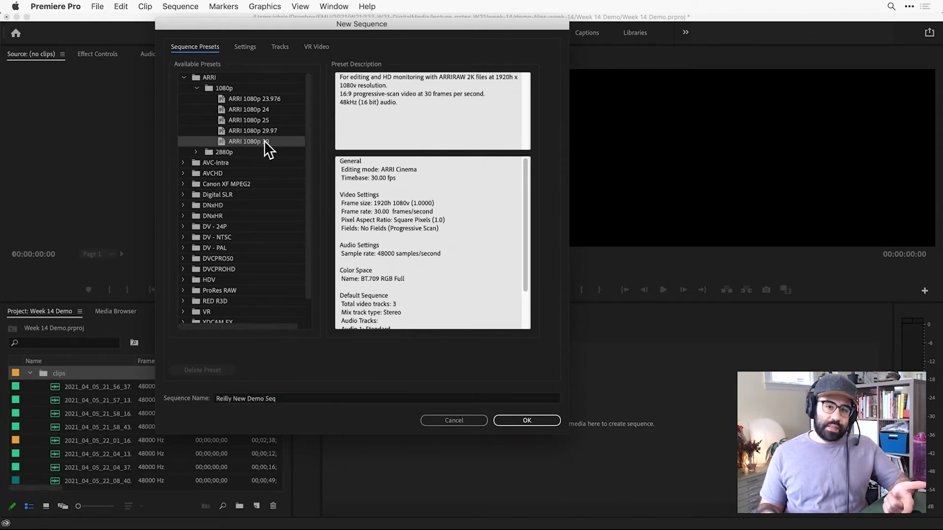
mouse_move(275, 149)
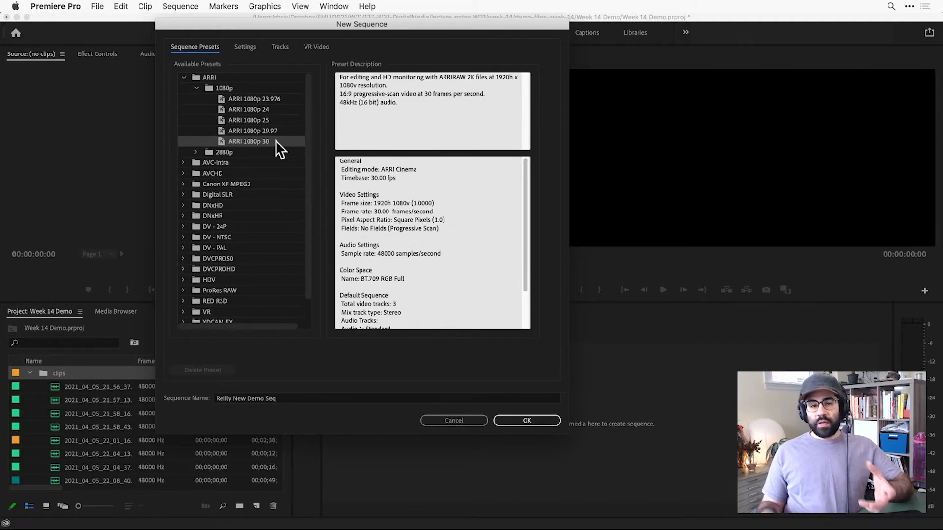
mouse_move(218, 57)
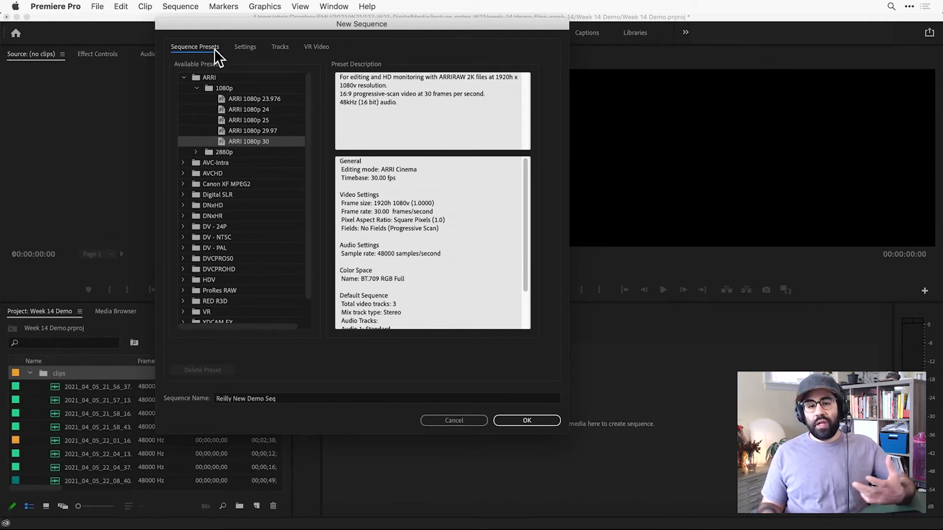
mouse_move(278, 152)
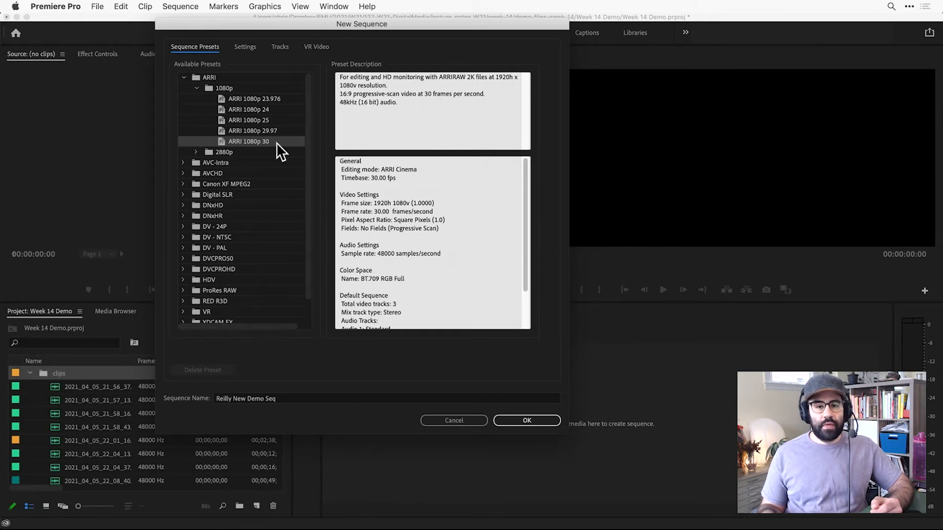
mouse_move(291, 159)
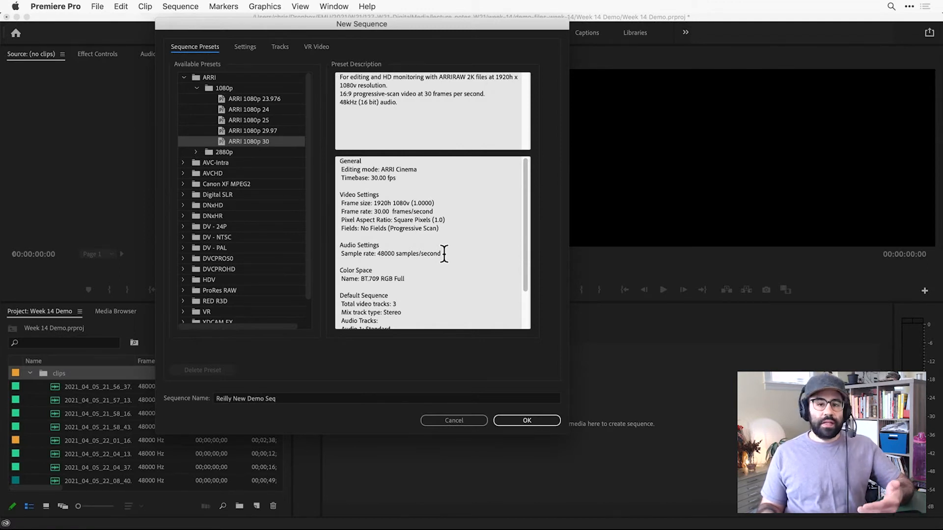
mouse_move(432, 235)
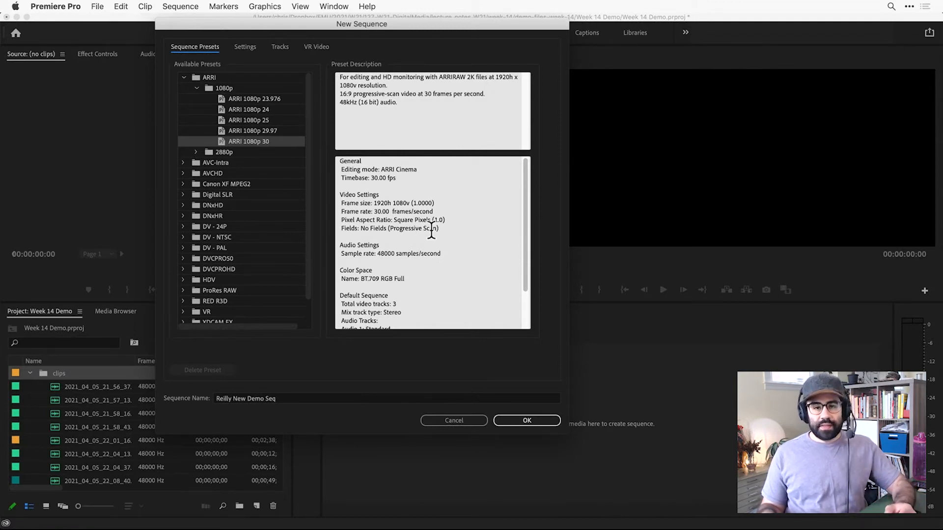
Step: Show the Settings tab confirming 1920x1080, 30 fps and 48 kHz audio
left_click(244, 47)
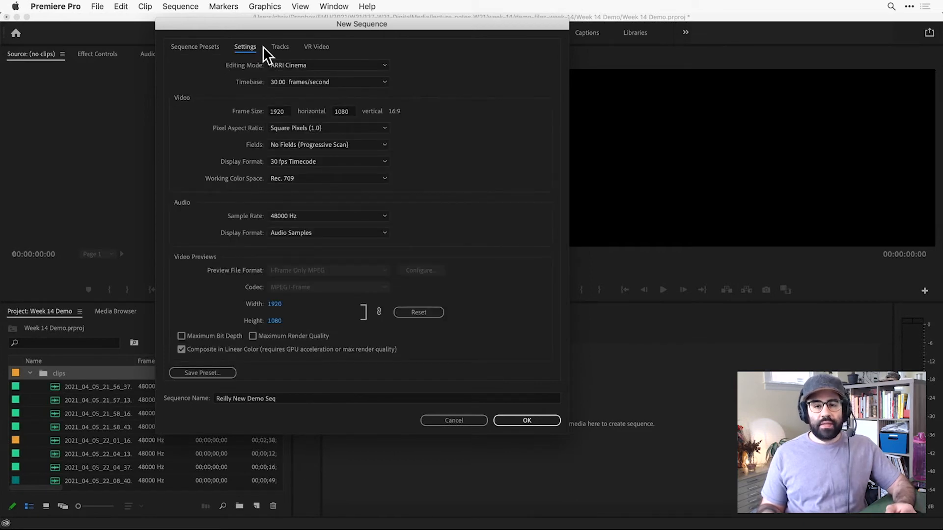
left_click(383, 82)
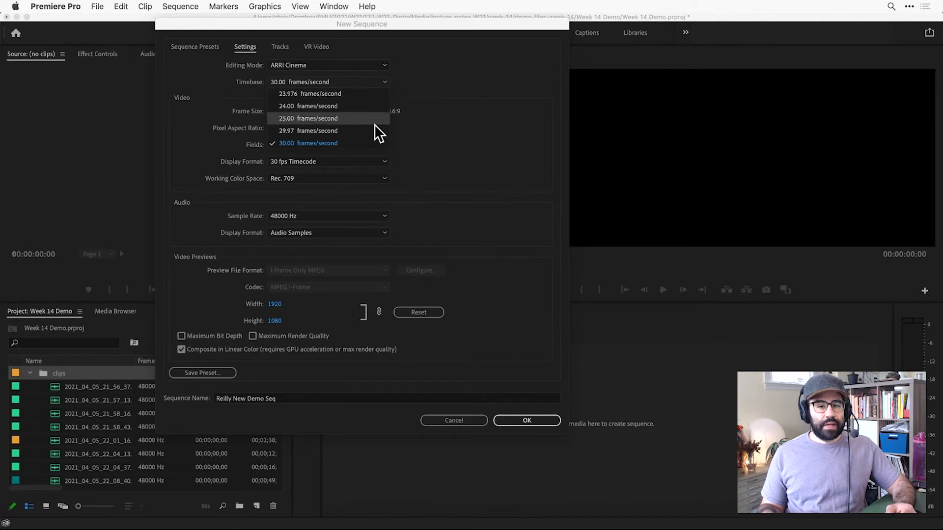
left_click(307, 142)
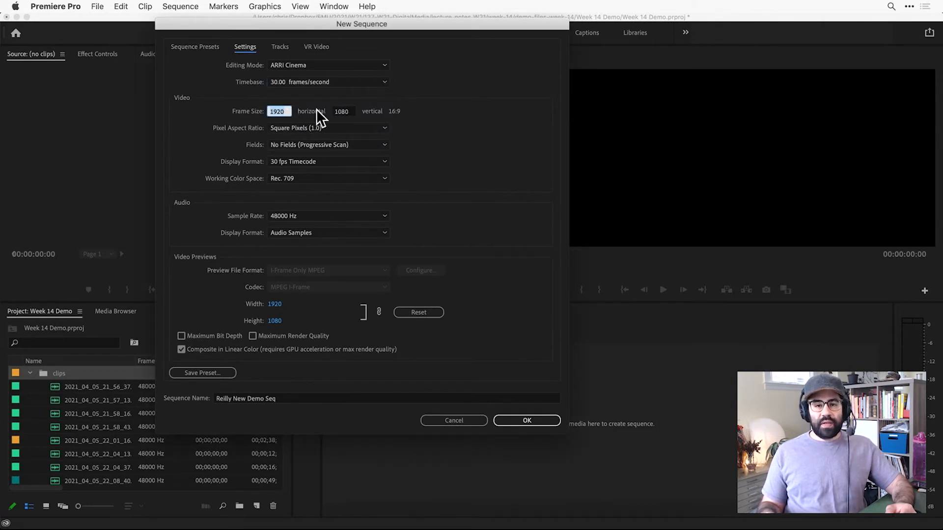
left_click(341, 111)
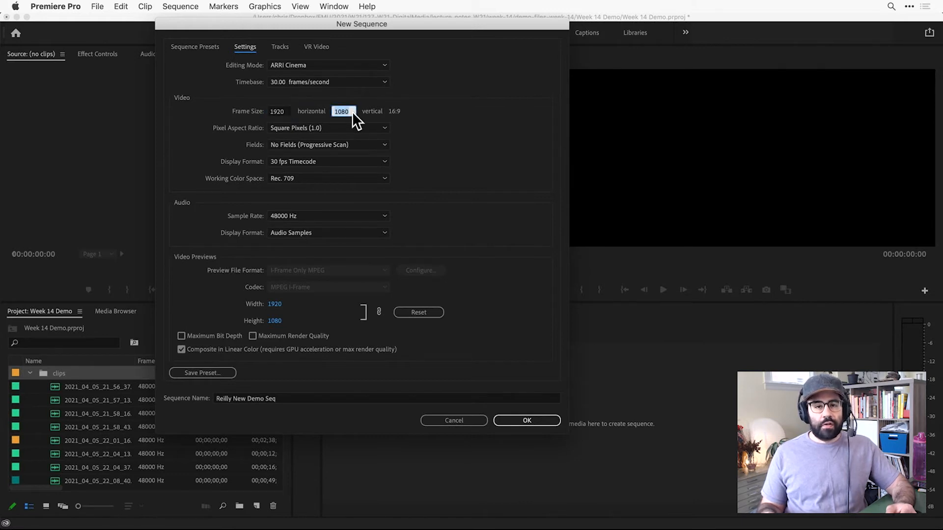
mouse_move(385, 133)
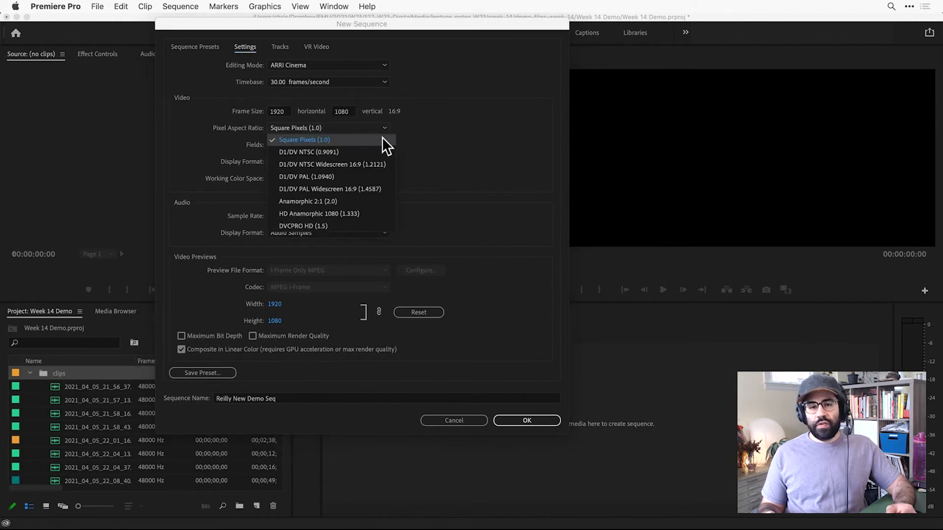
left_click(303, 139)
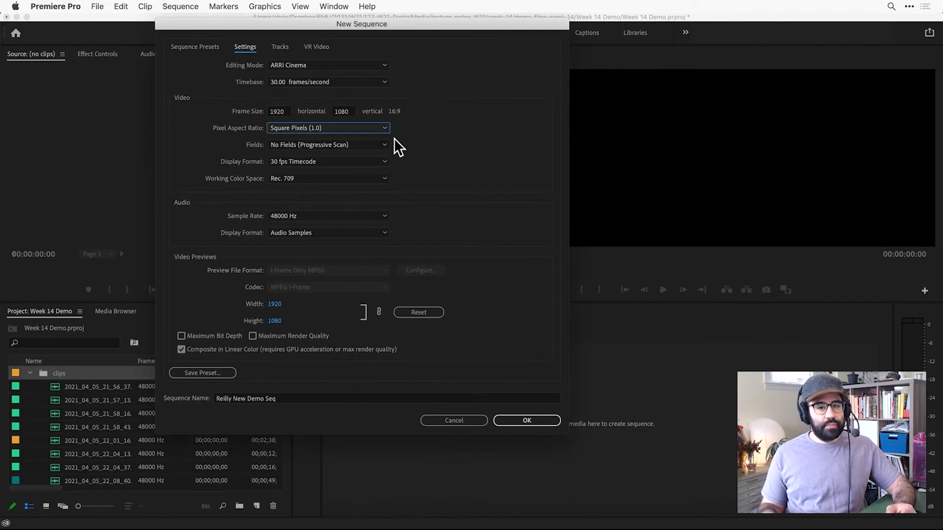
left_click(327, 144)
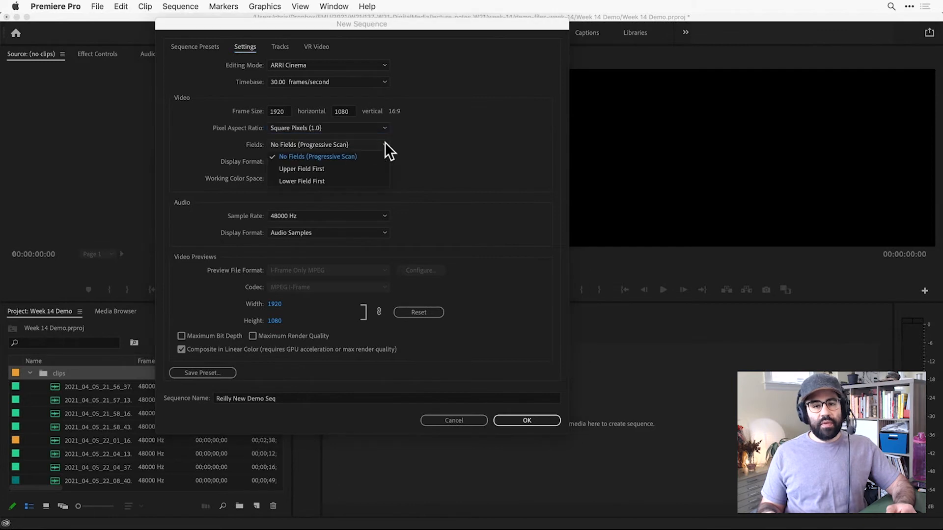
left_click(318, 156)
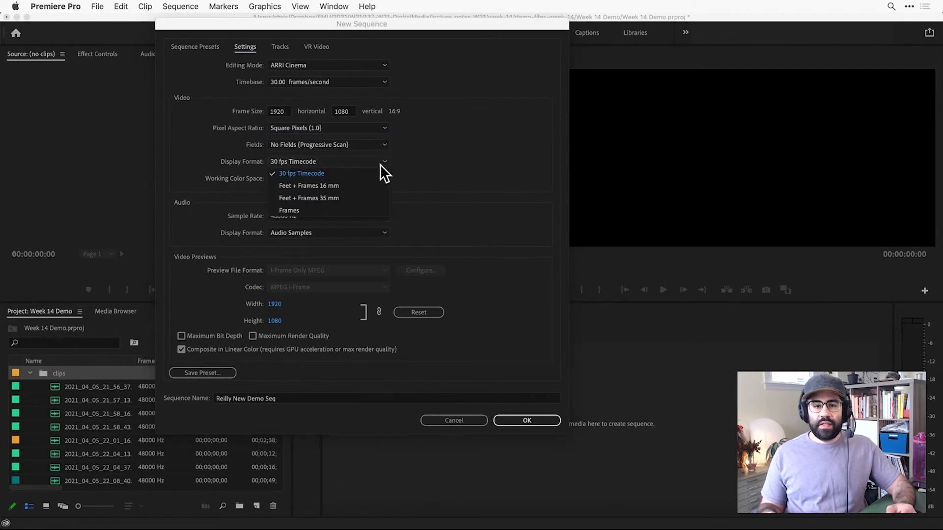
mouse_move(354, 180)
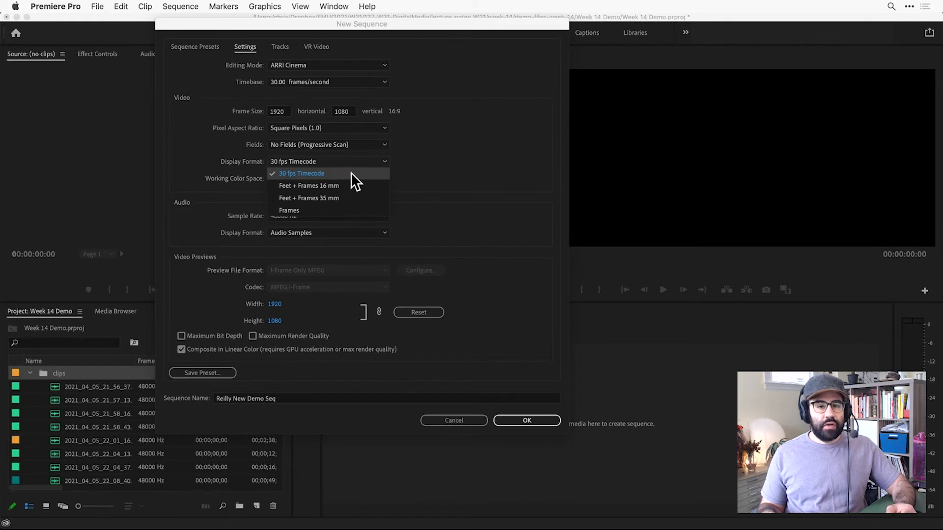
left_click(301, 173)
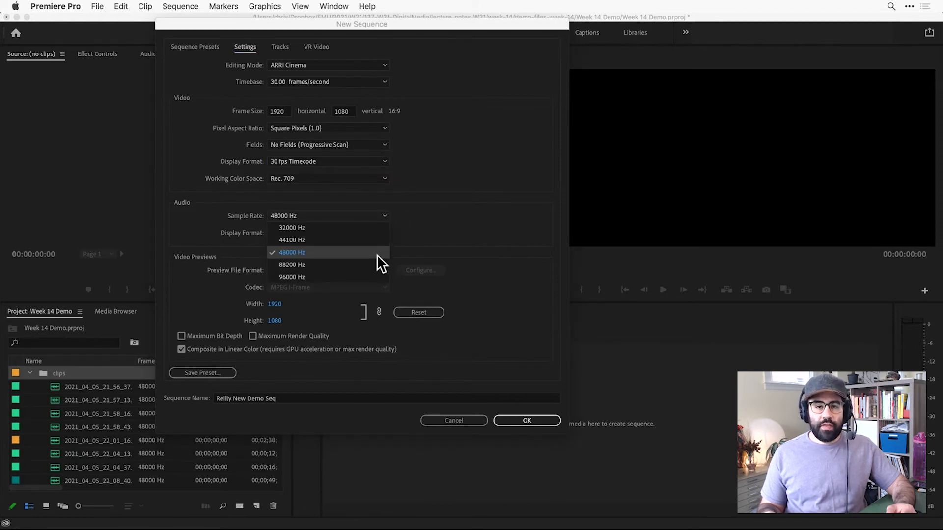
left_click(291, 252)
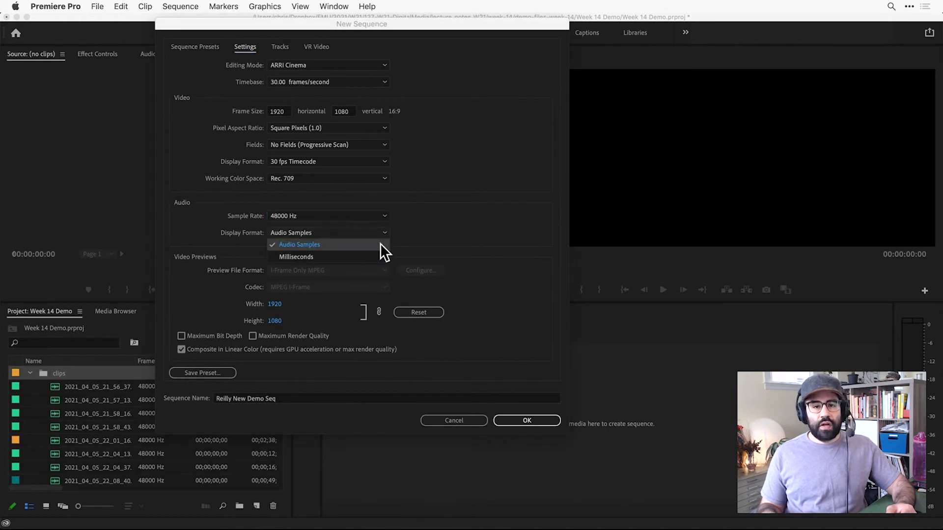
left_click(299, 244)
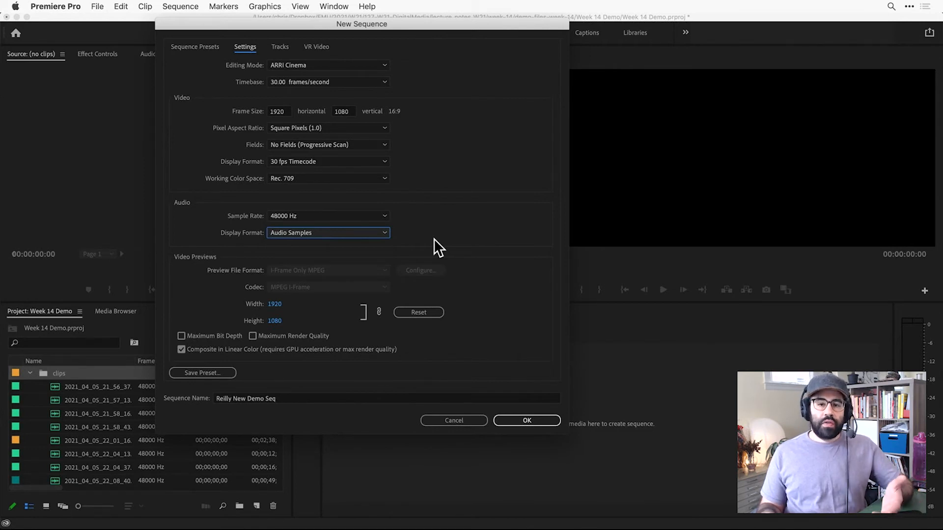
mouse_move(527, 420)
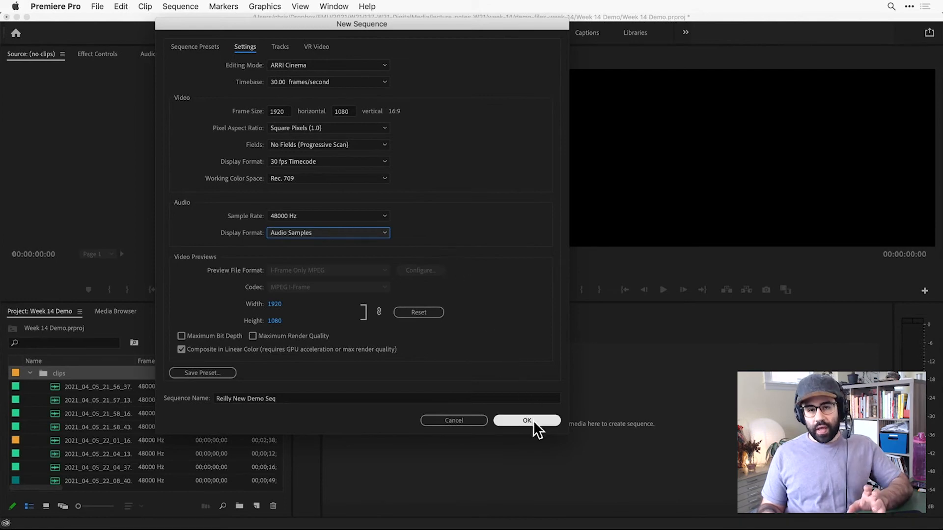
Step: Confirm the New Sequence dialog to create 'Reilly New Demo Seq'
left_click(526, 420)
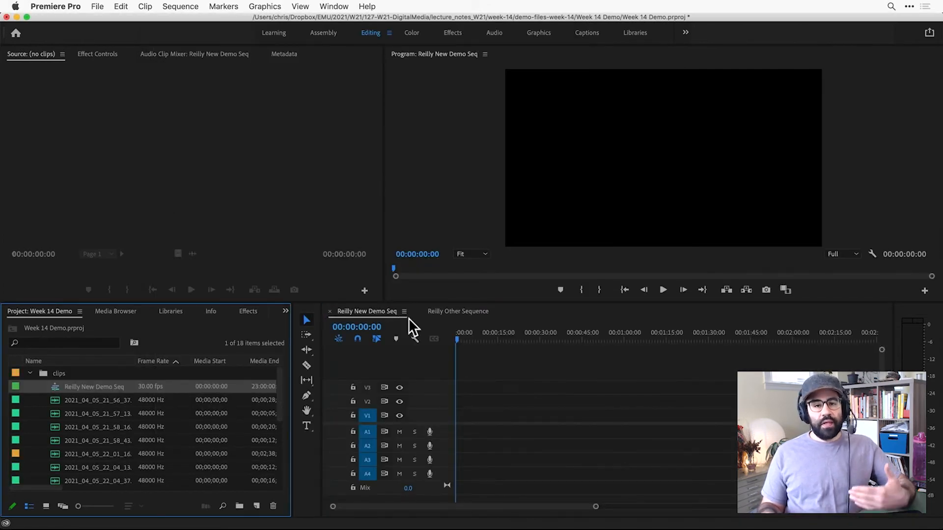
left_click(458, 311)
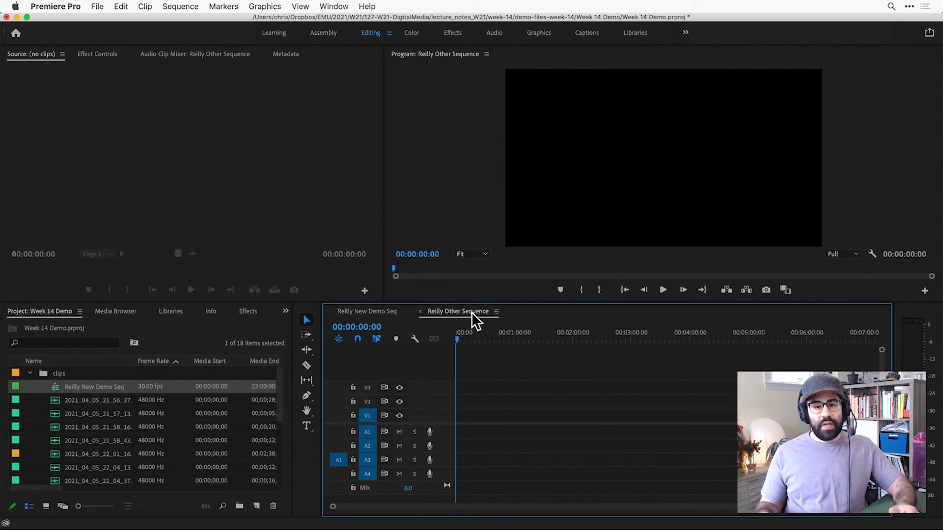
mouse_move(436, 322)
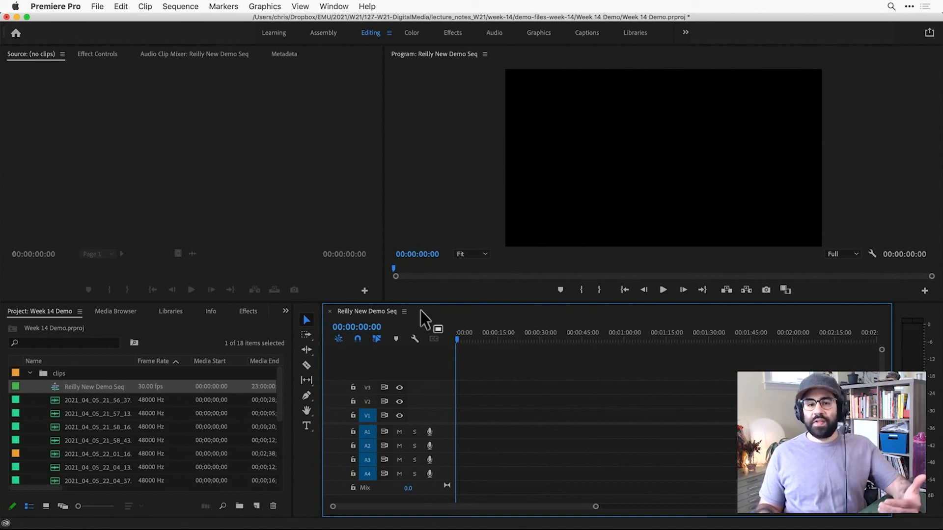
mouse_move(394, 327)
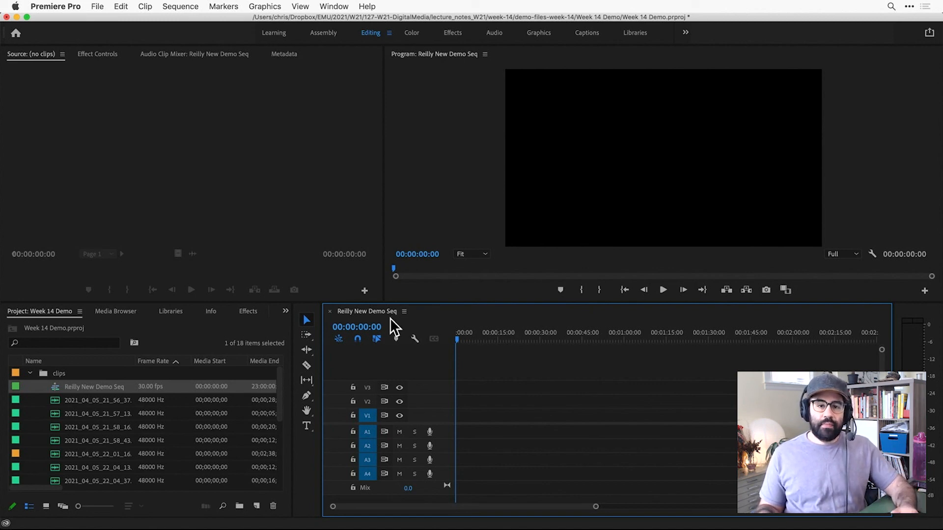
Step: Open 'Reilly Other Sequence' from the project bin in the Timeline
scroll("down", 3)
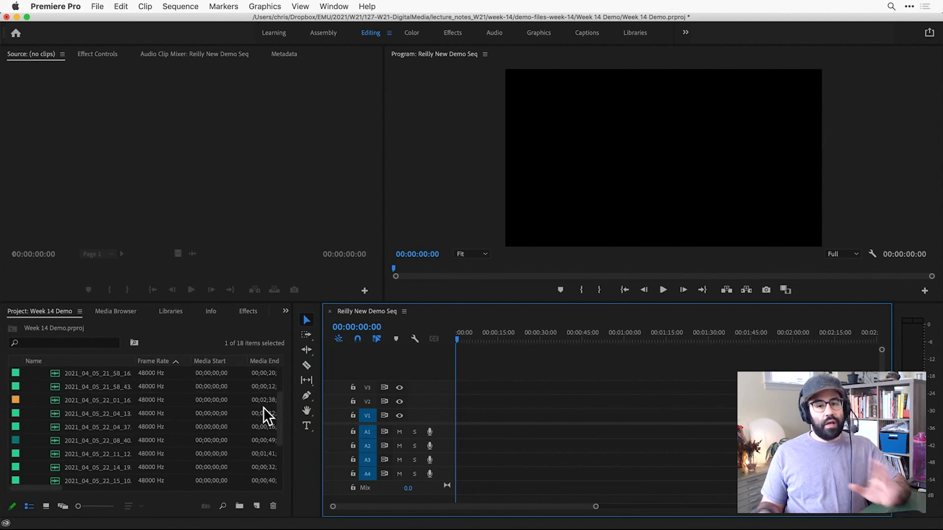
scroll("down", 3)
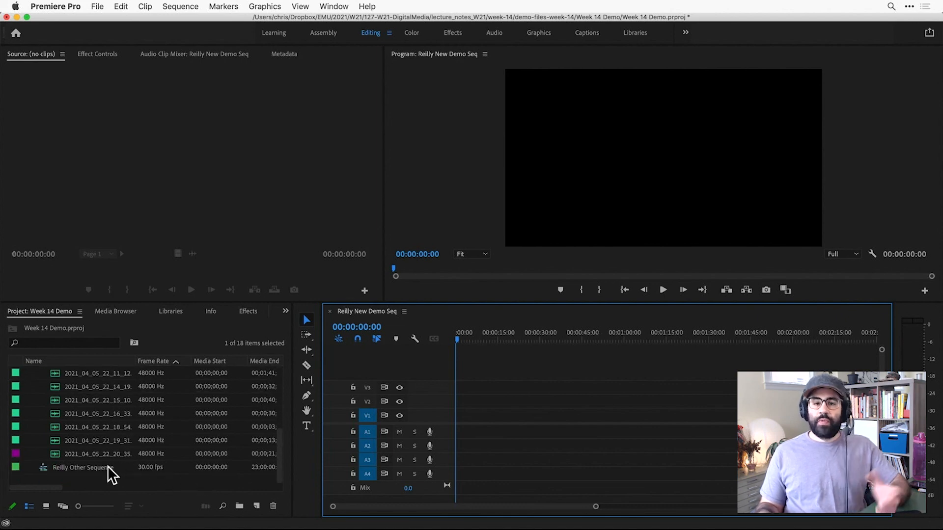
left_click(83, 466)
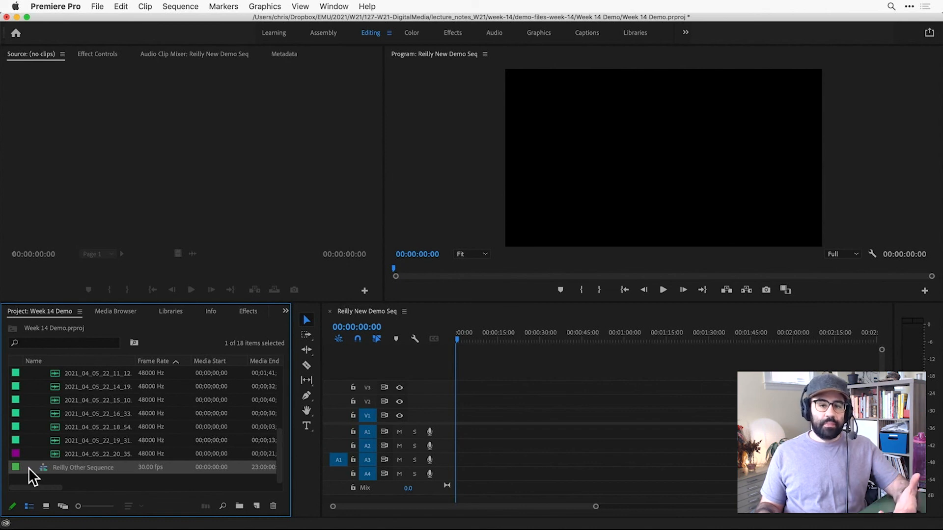
double_click(83, 467)
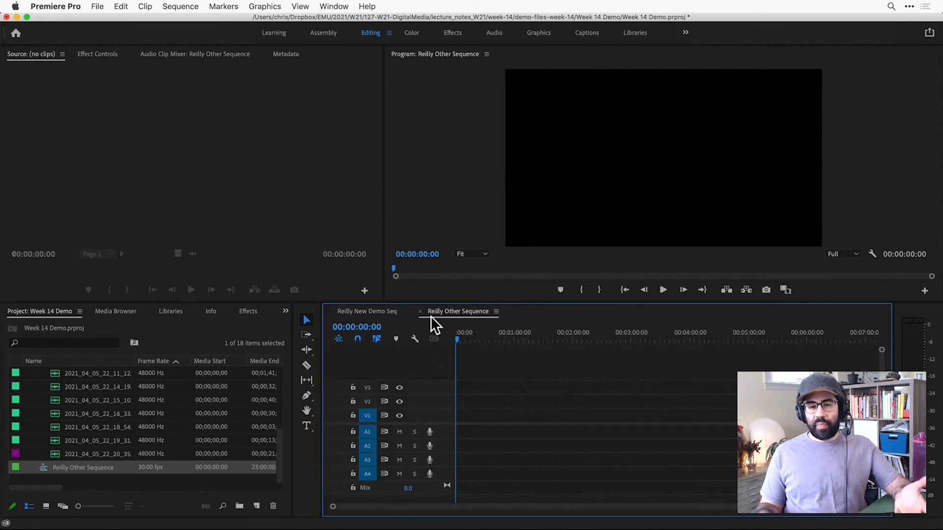
mouse_move(464, 324)
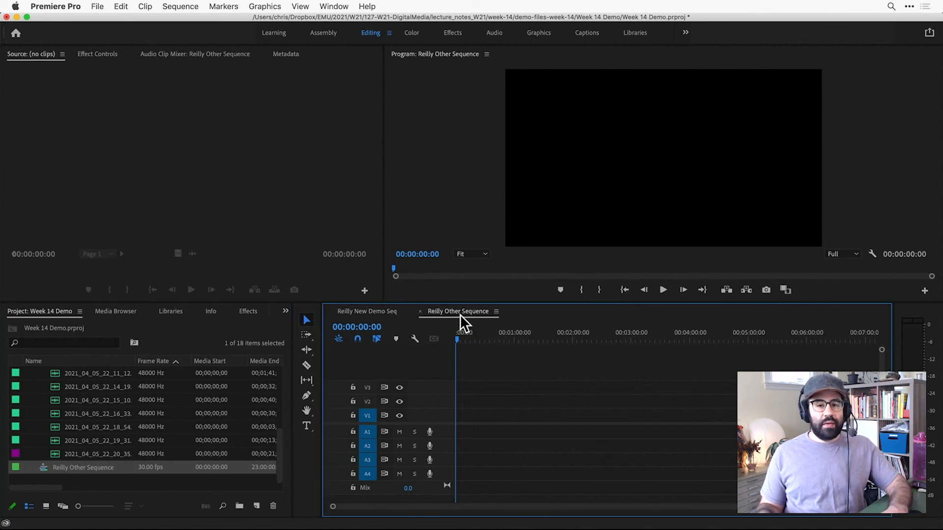